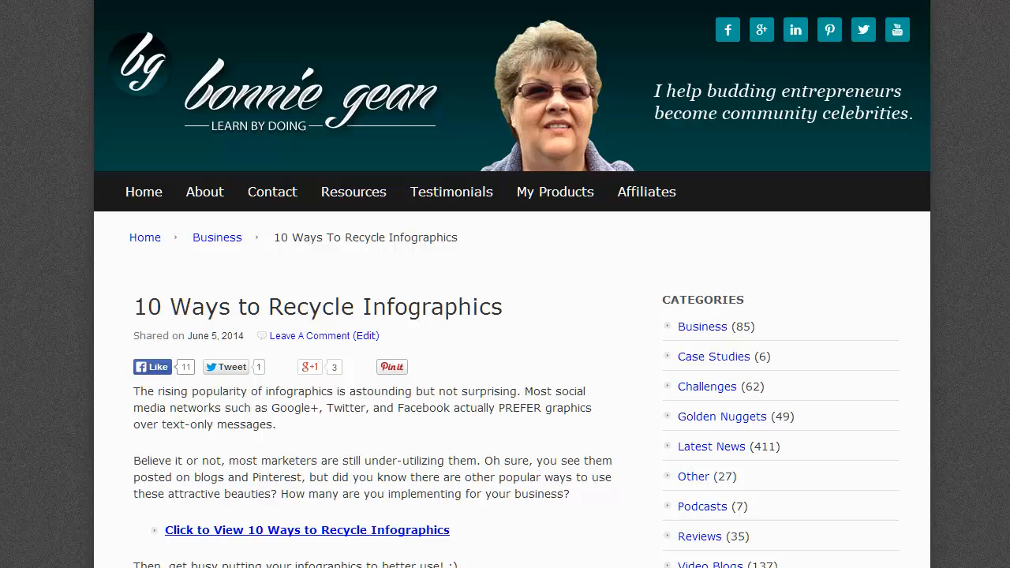
# Copy the infographic's embed code from the code box below the image
pyautogui.scroll(-3)
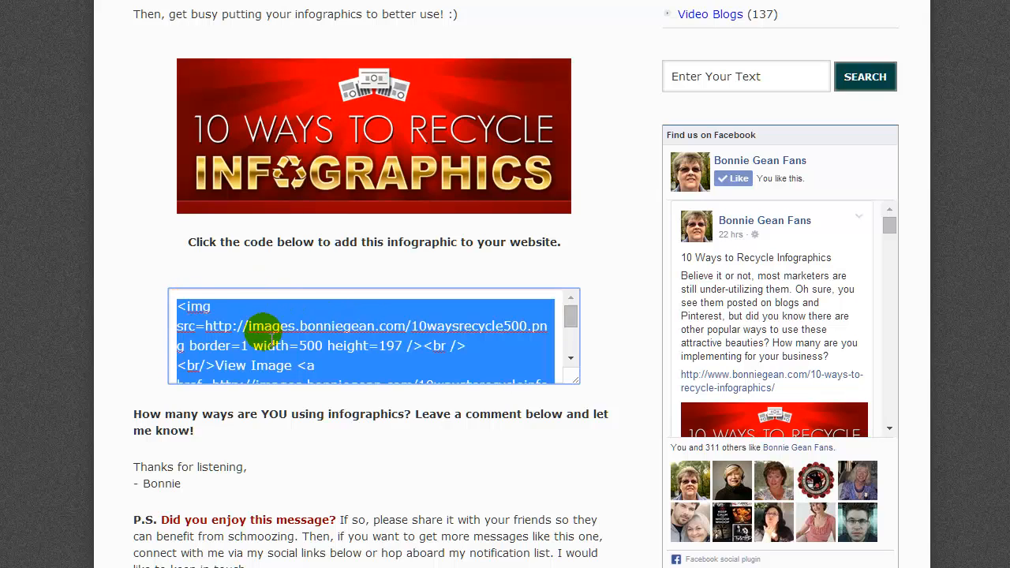
pyautogui.rightClick(277, 327)
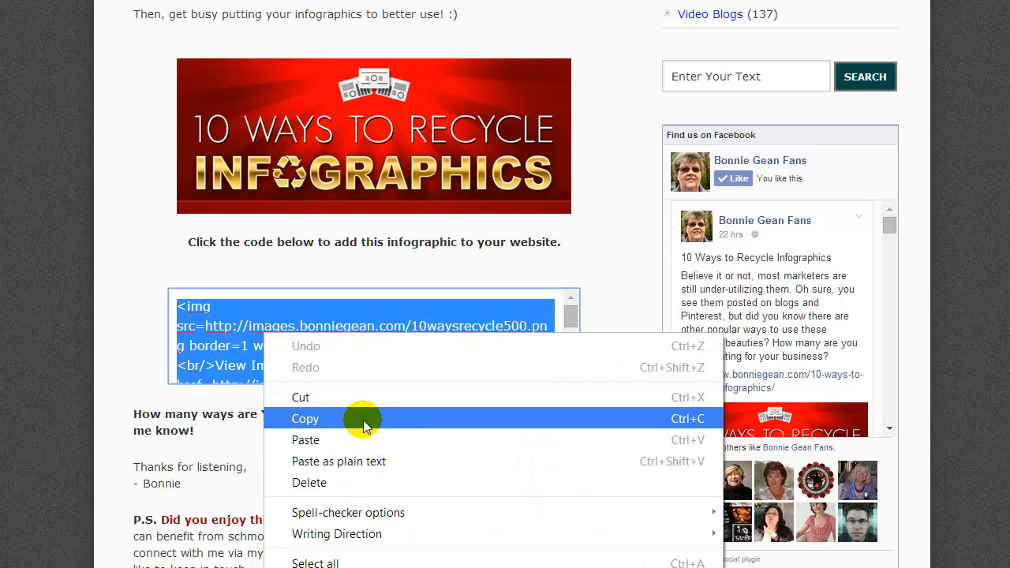
pyautogui.click(306, 419)
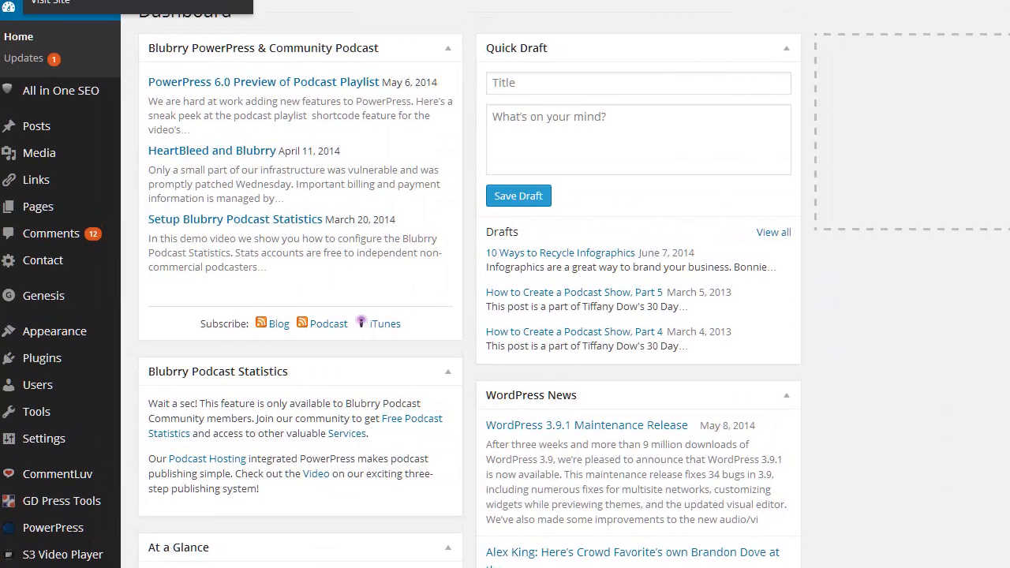
pyautogui.moveTo(37, 126)
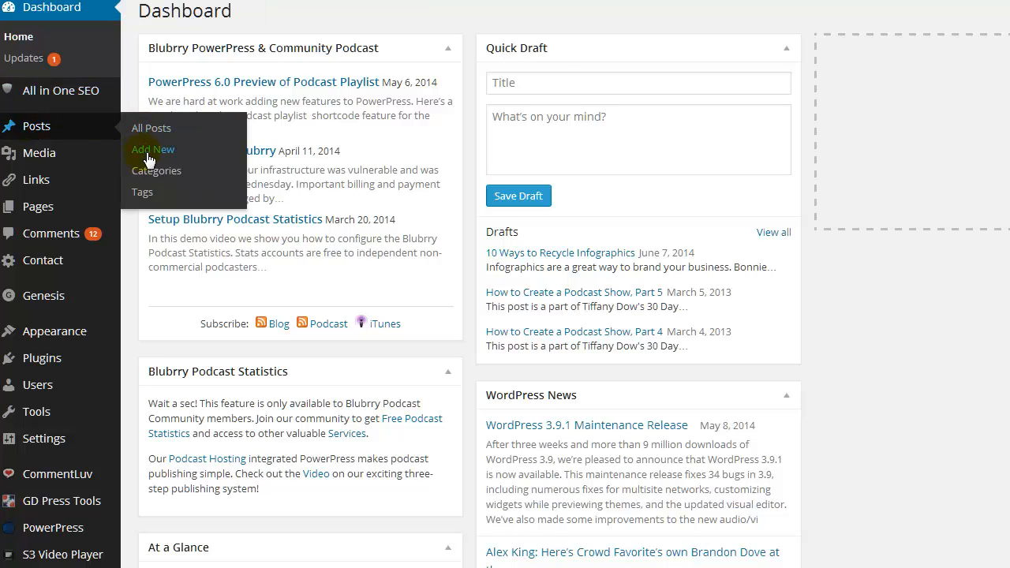
pyautogui.moveTo(150, 161)
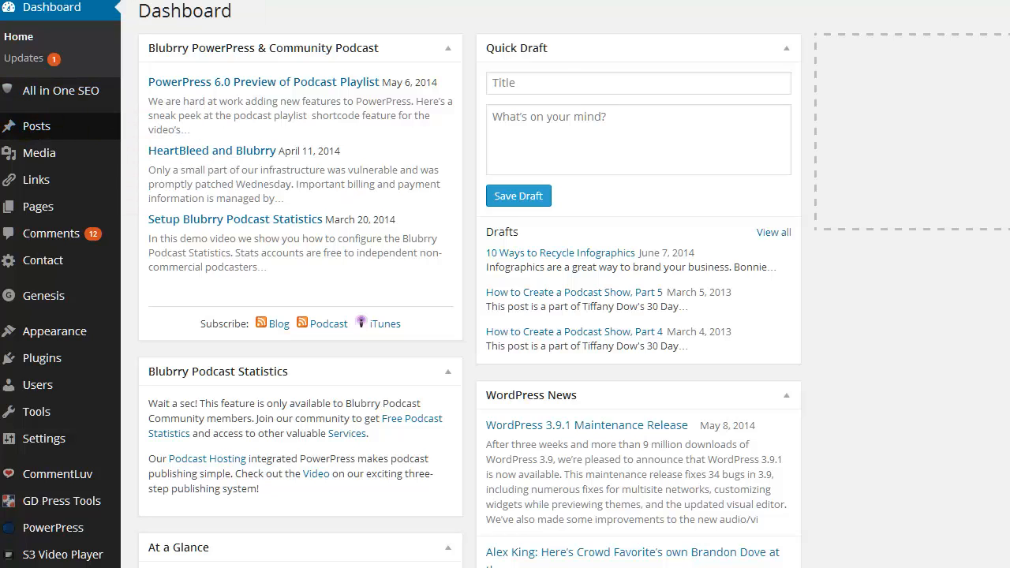
# Start a new blank post from the dashboard's Posts menu
pyautogui.click(36, 126)
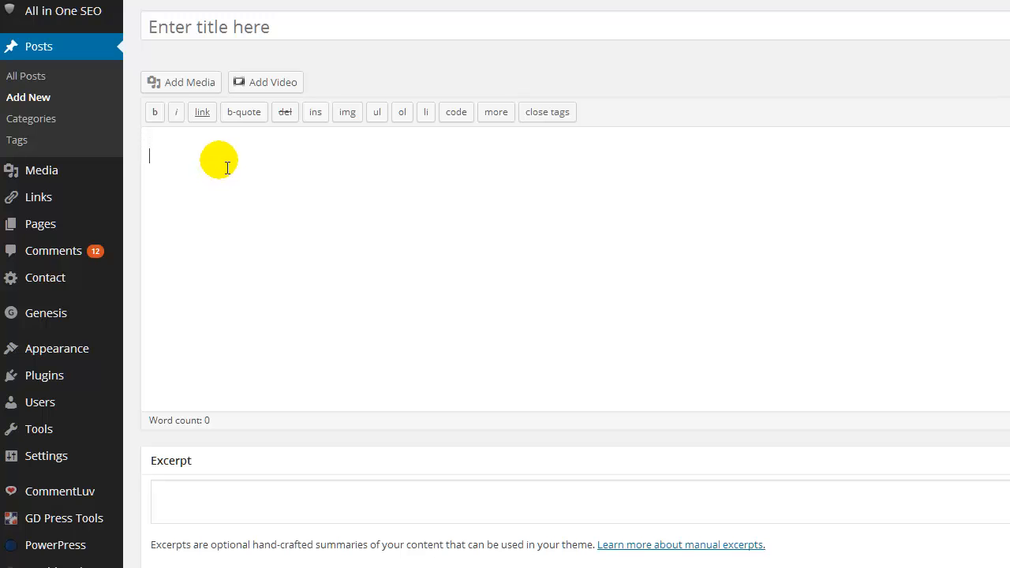
# Paste the copied embed code into the post body as plain text
pyautogui.rightClick(219, 157)
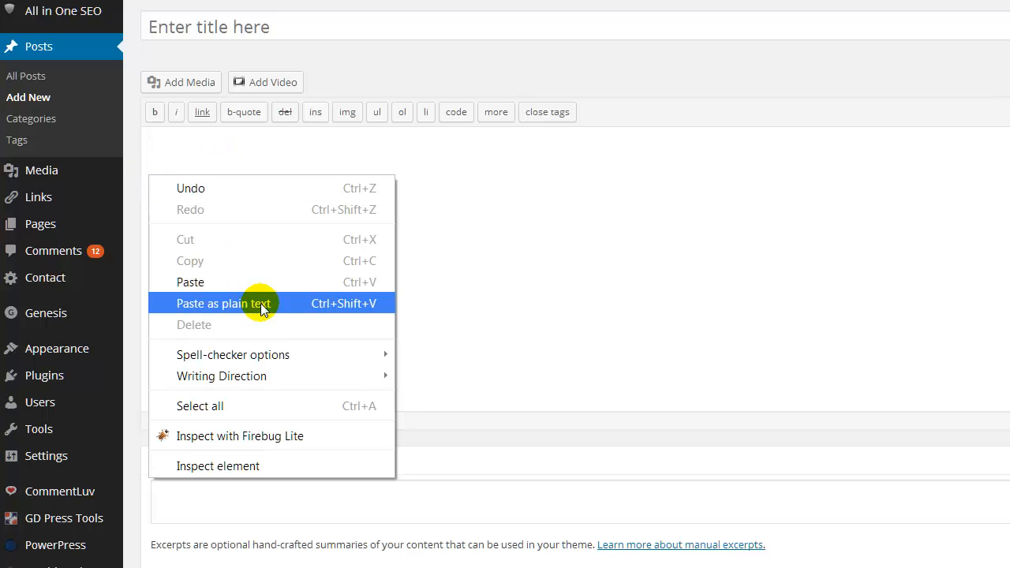
pyautogui.click(224, 303)
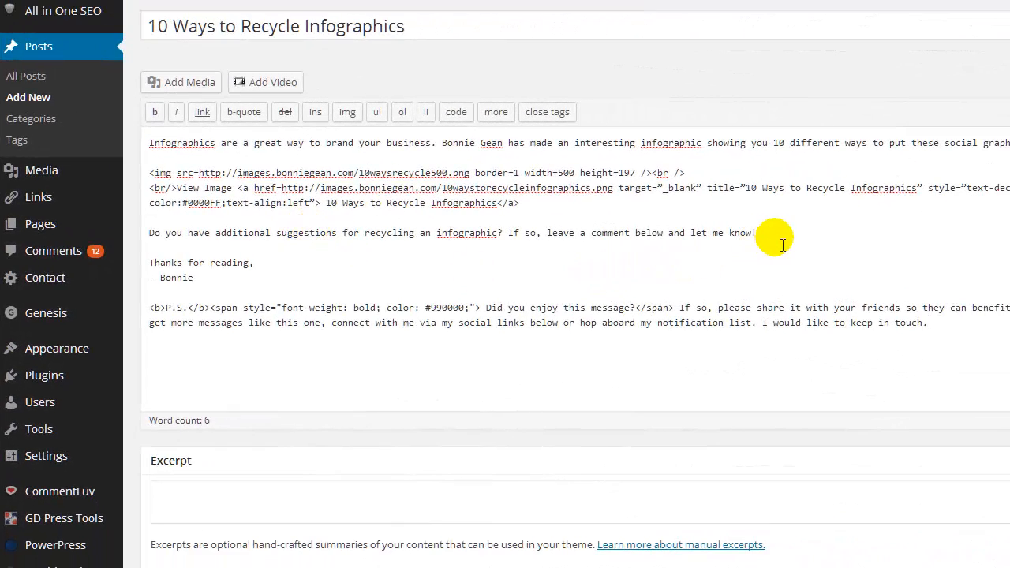
# Make the 'Do you have additional suggestions…' closing sentence bold
pyautogui.moveTo(220, 232); pyautogui.dragTo(754, 232)
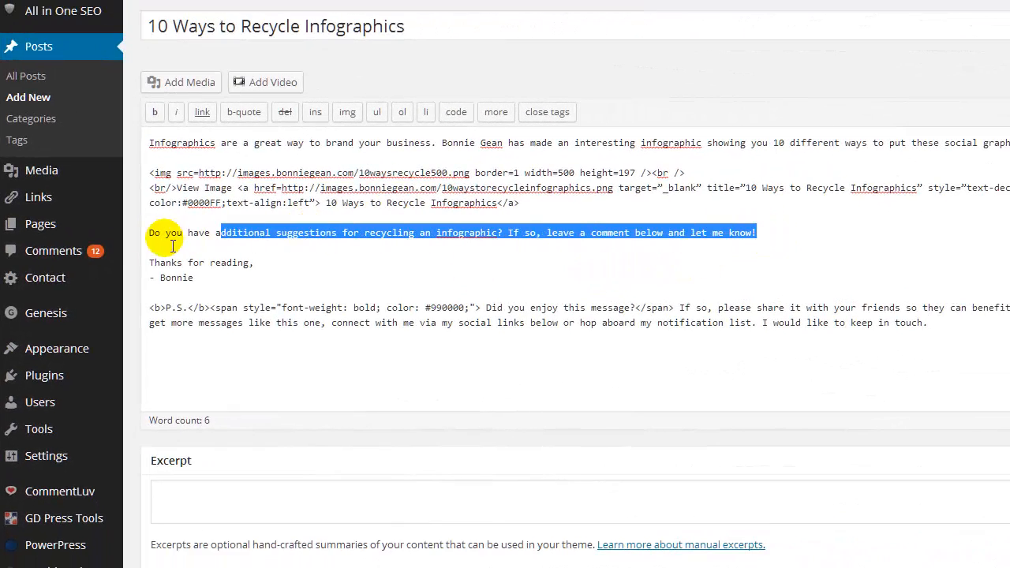
pyautogui.click(155, 111)
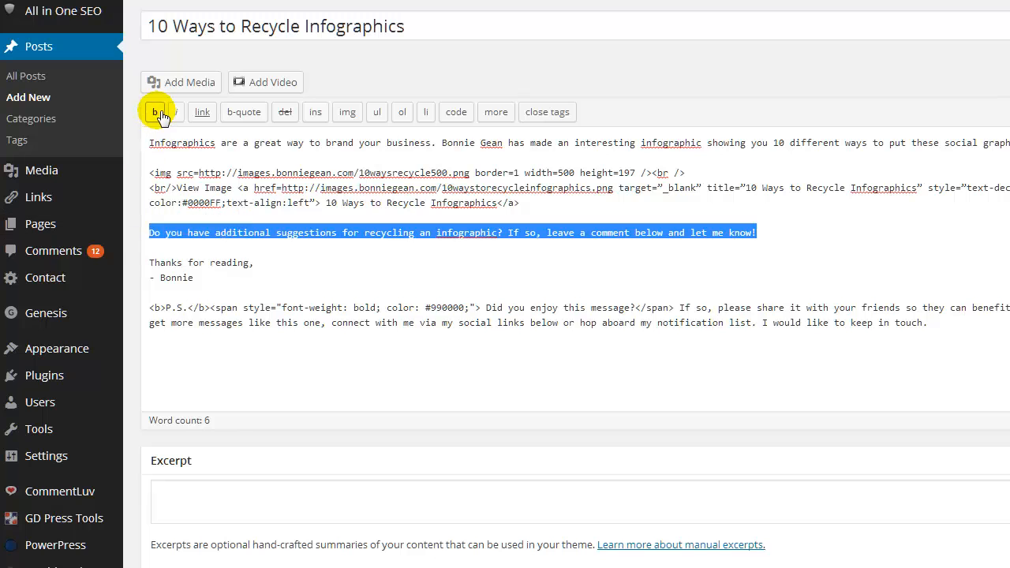
pyautogui.click(155, 110)
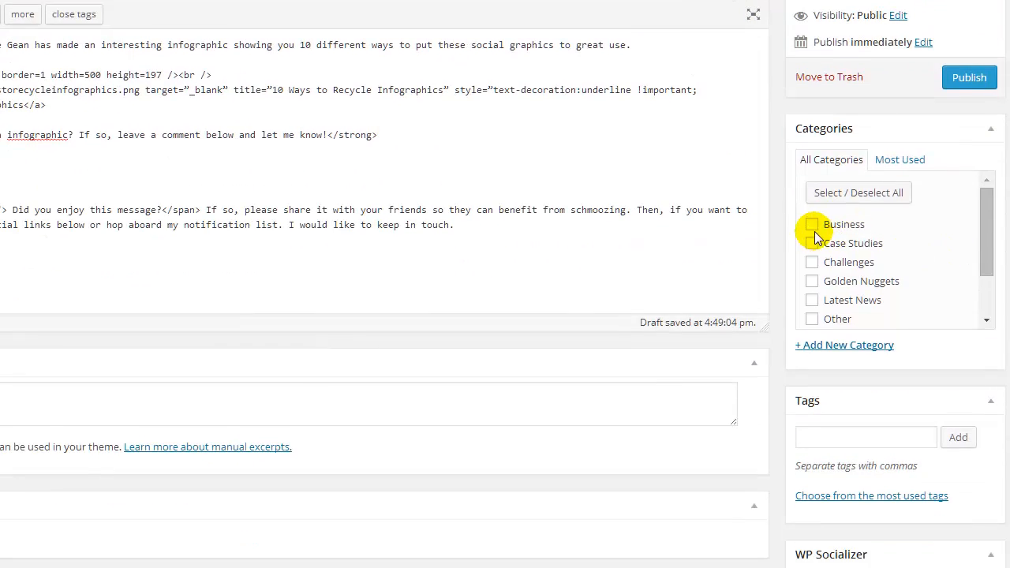
# Assign the post to the Business and Latest News categories
pyautogui.click(811, 224)
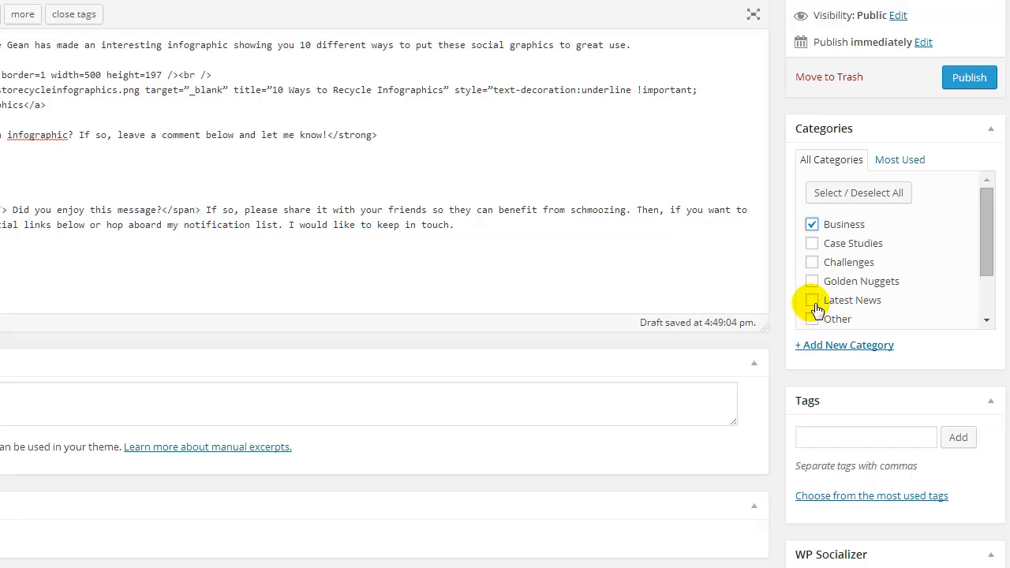
pyautogui.click(812, 299)
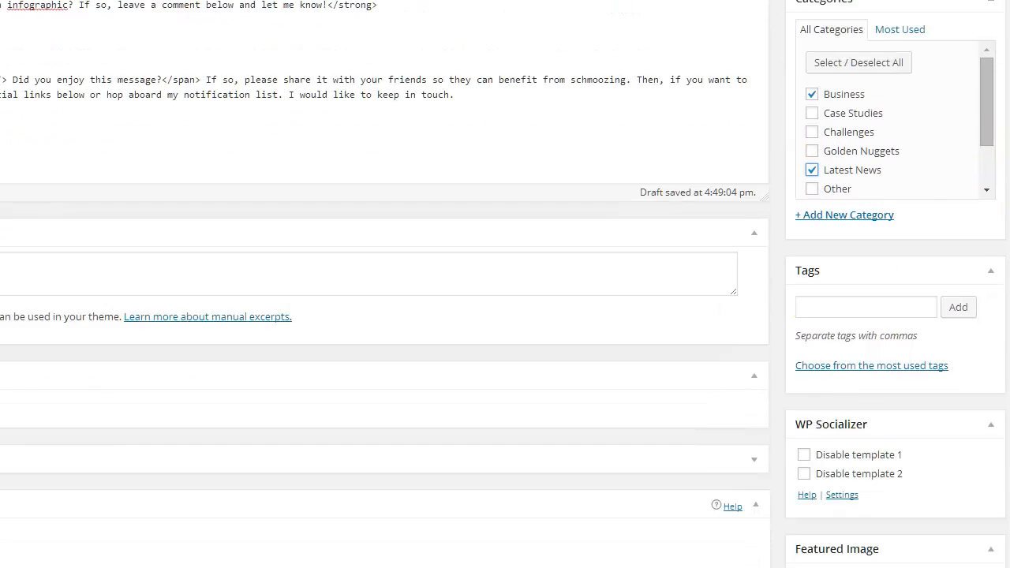
pyautogui.scroll(-3)
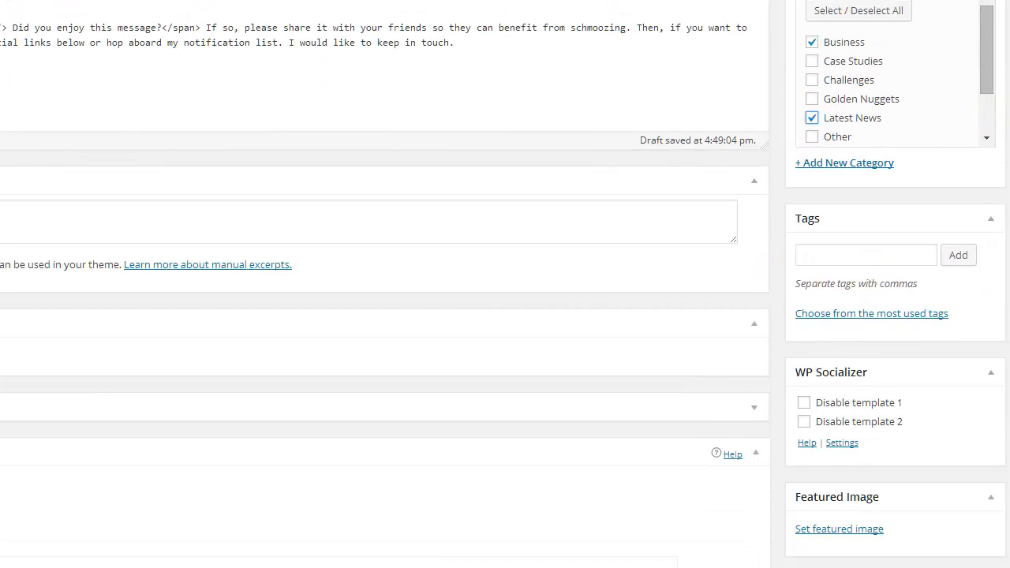
pyautogui.scroll(-3)
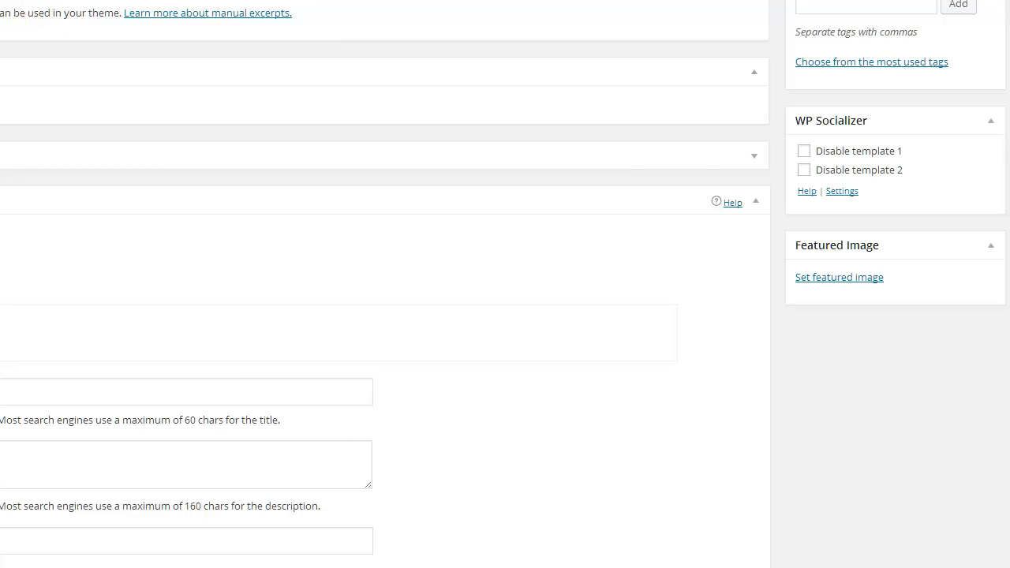
pyautogui.scroll(-3)
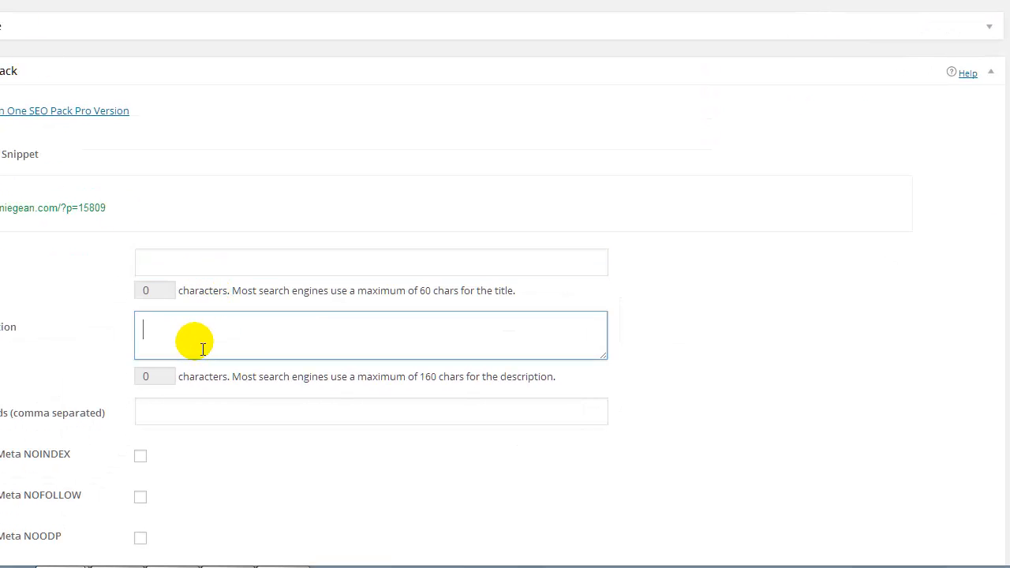
pyautogui.click(371, 410)
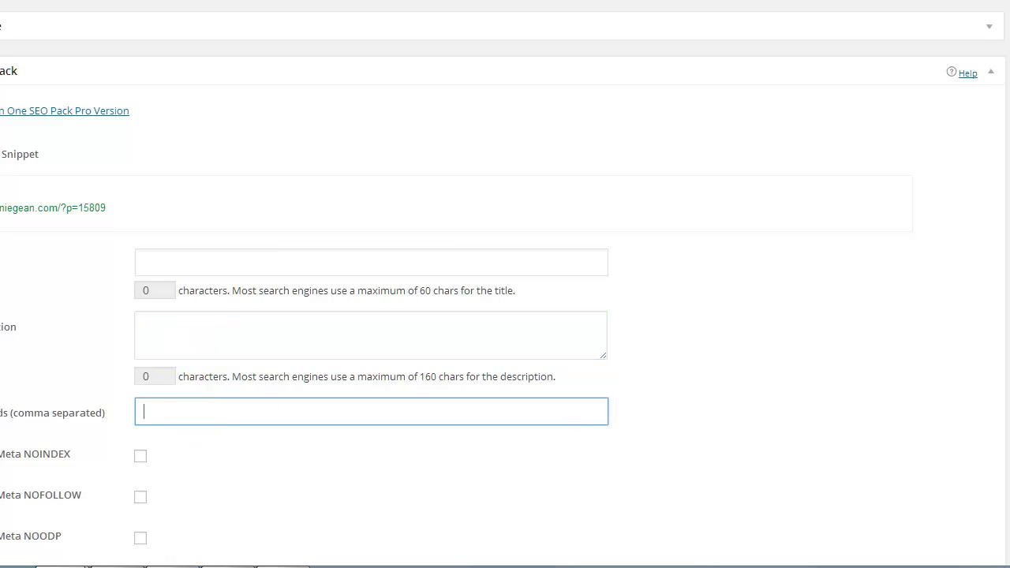
pyautogui.scroll(3)
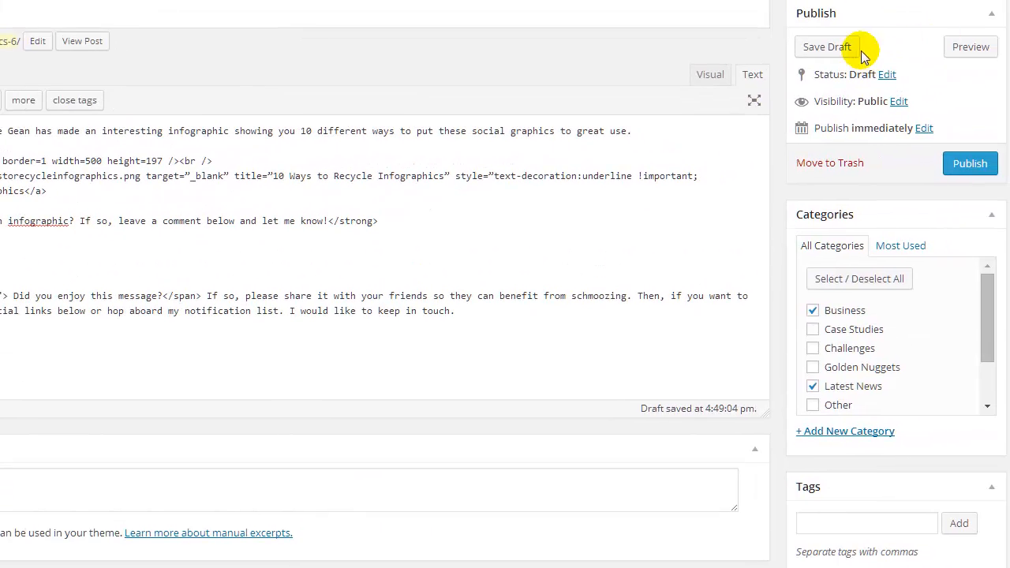
# Save the post as a draft and preview it on the blog
pyautogui.click(827, 47)
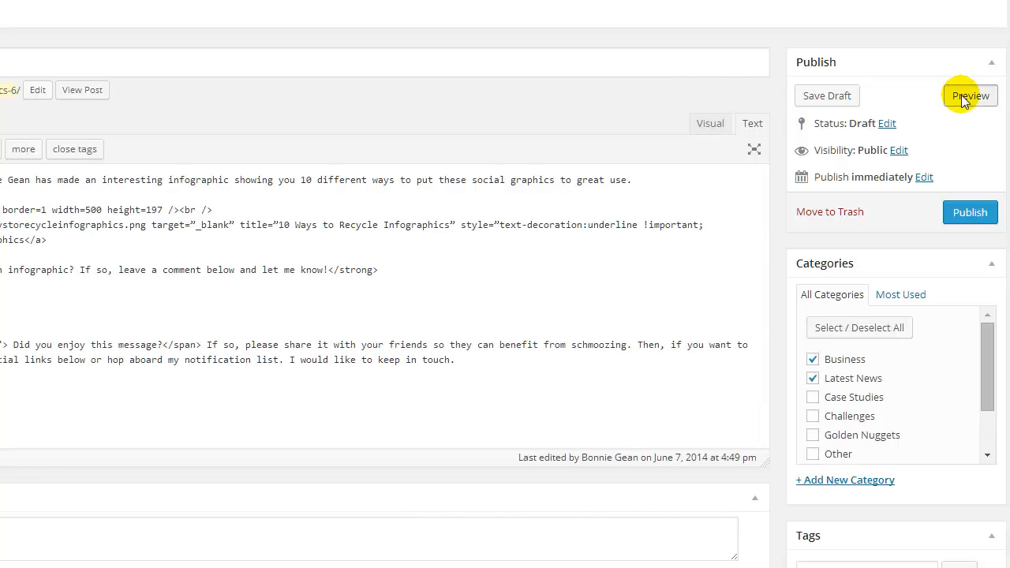
pyautogui.click(969, 97)
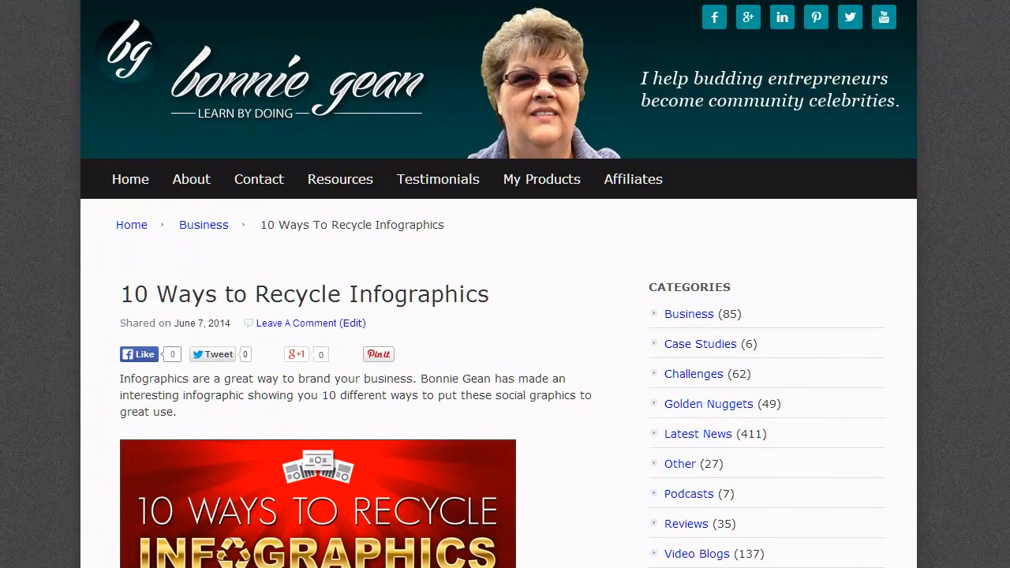
pyautogui.scroll(-3)
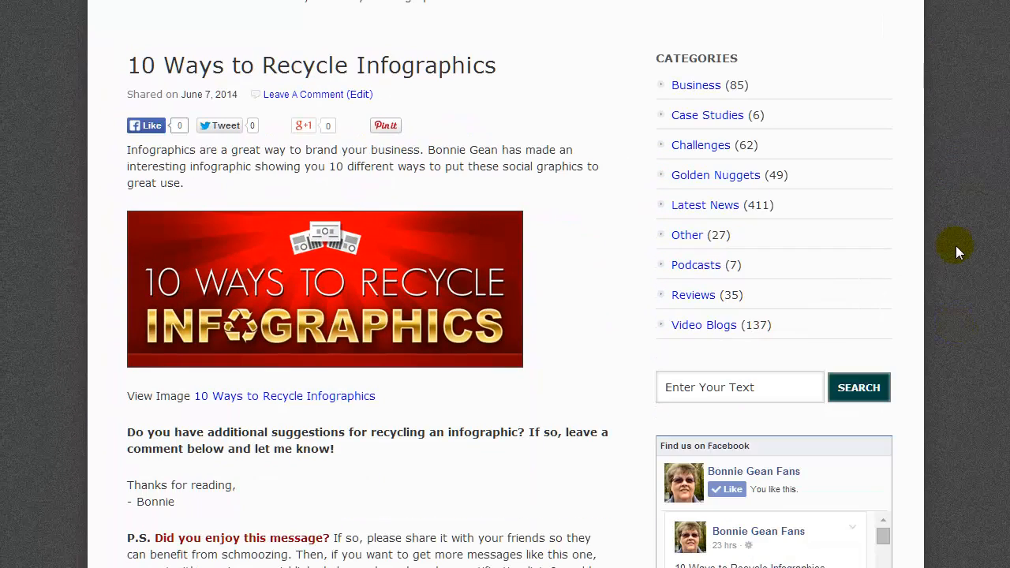
pyautogui.moveTo(502, 445)
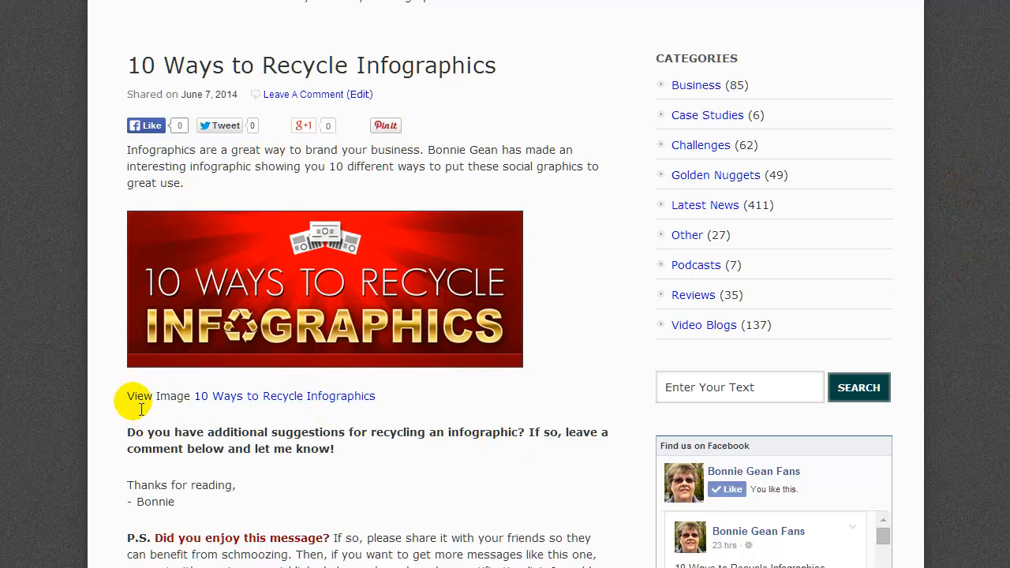
pyautogui.tripleClick(251, 394)
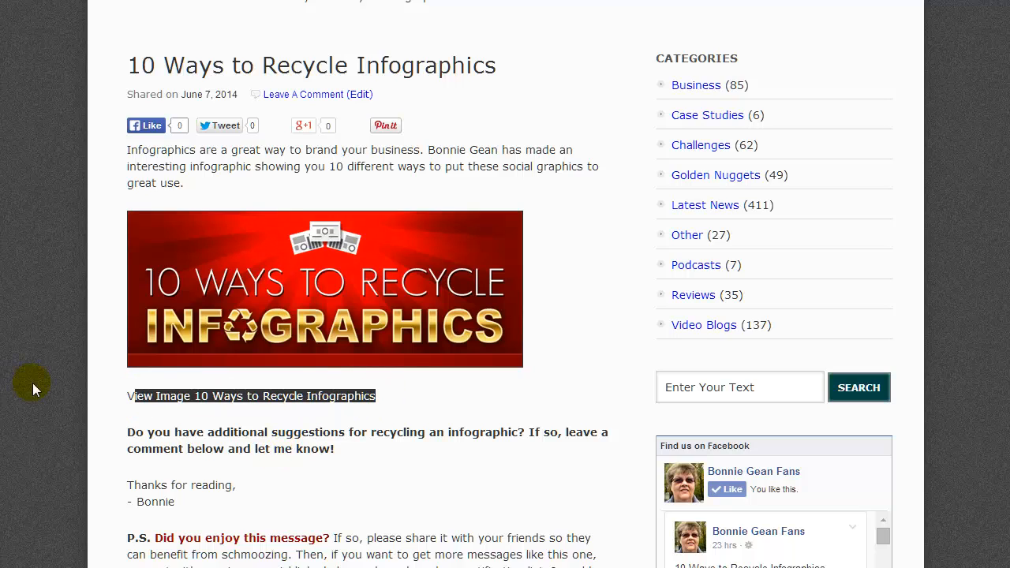